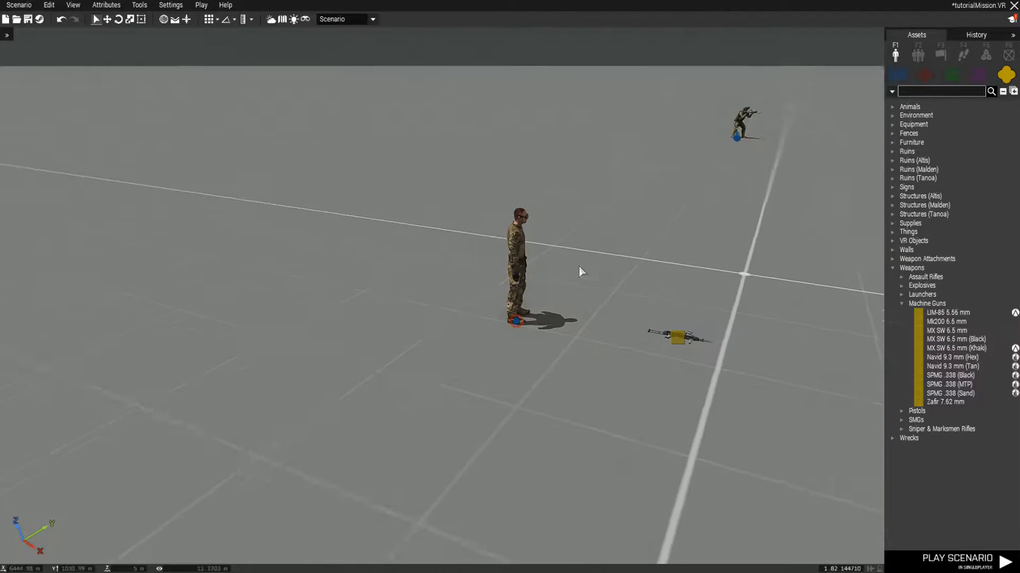
- Review thisGuy's attributes and bring up the Survivor soldier's loadout in the editor
double_click(516, 260)
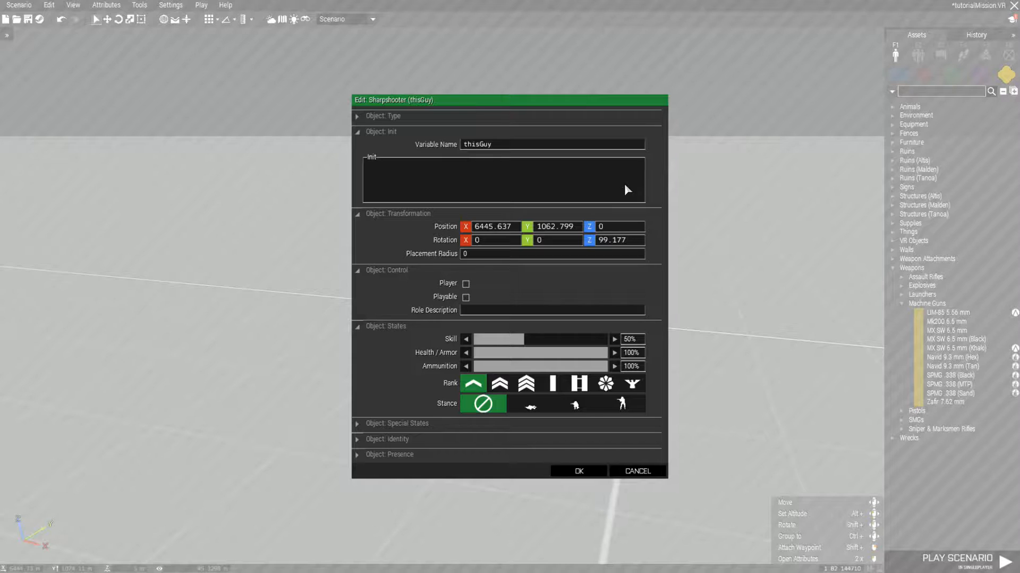
left_click(578, 469)
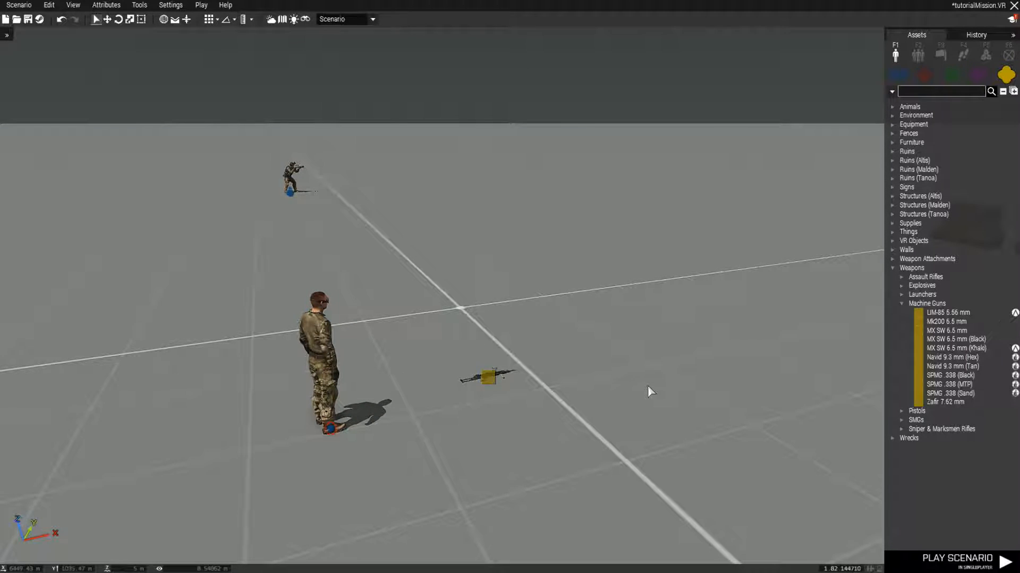
right_click(319, 350)
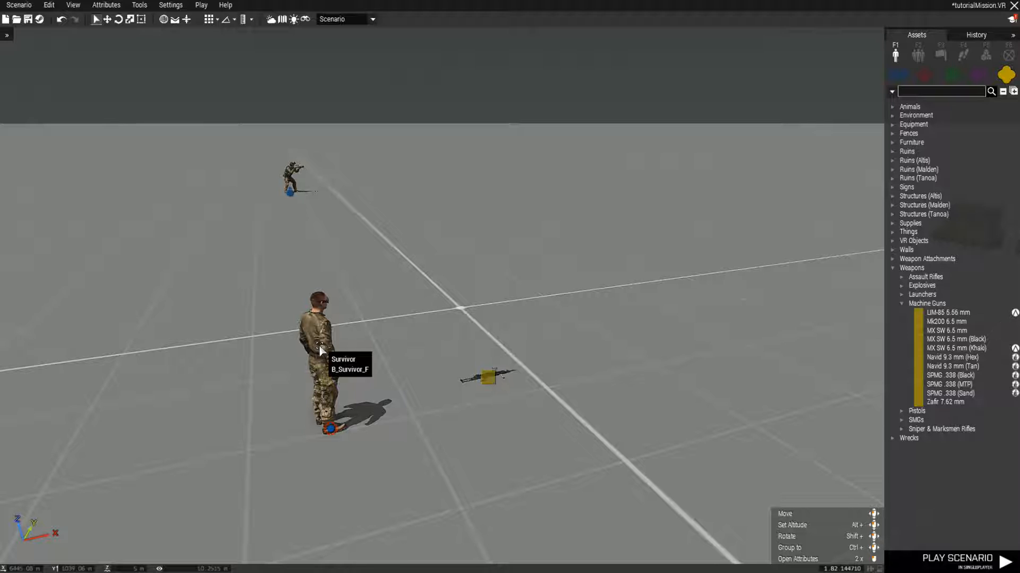
left_click(318, 358)
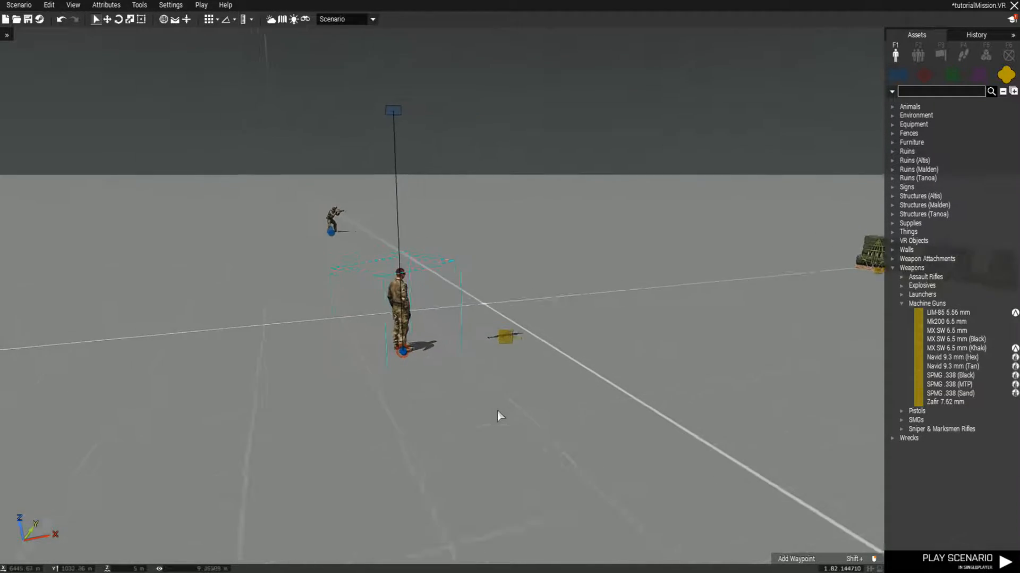
right_click(408, 312)
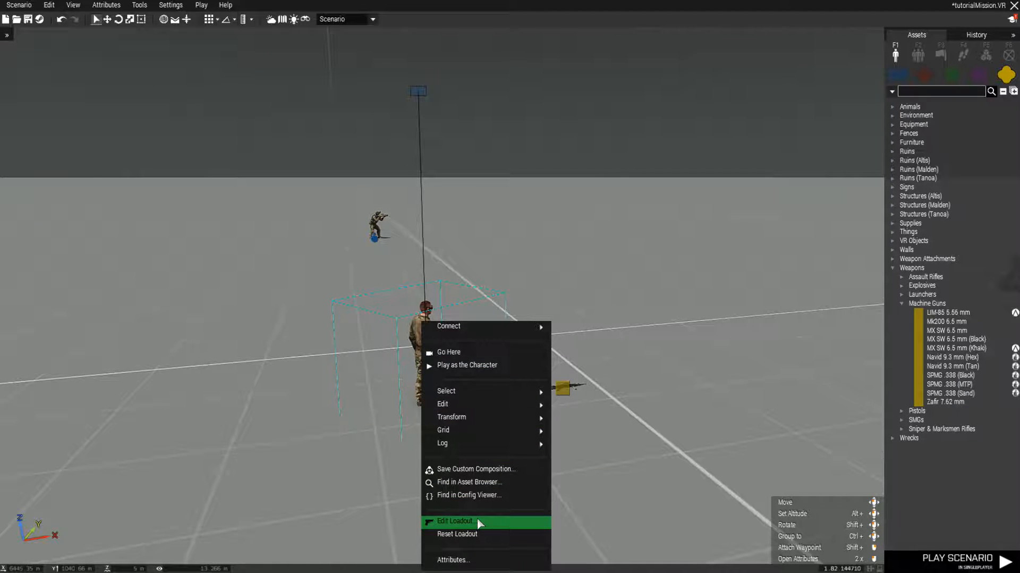
left_click(455, 520)
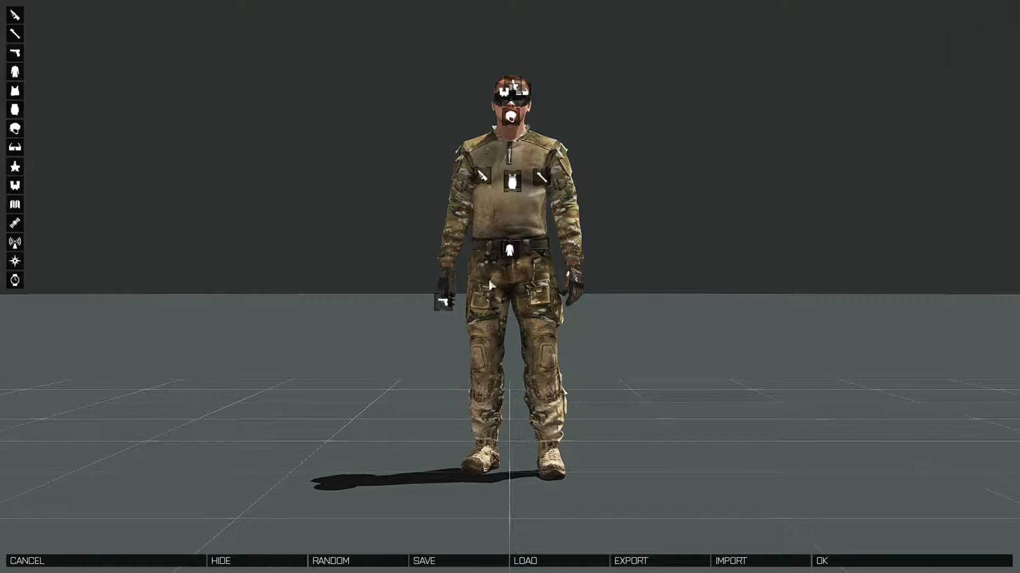
- Host tutorialMission as a LAN multiplayer server and reach role assignment
left_click(14, 52)
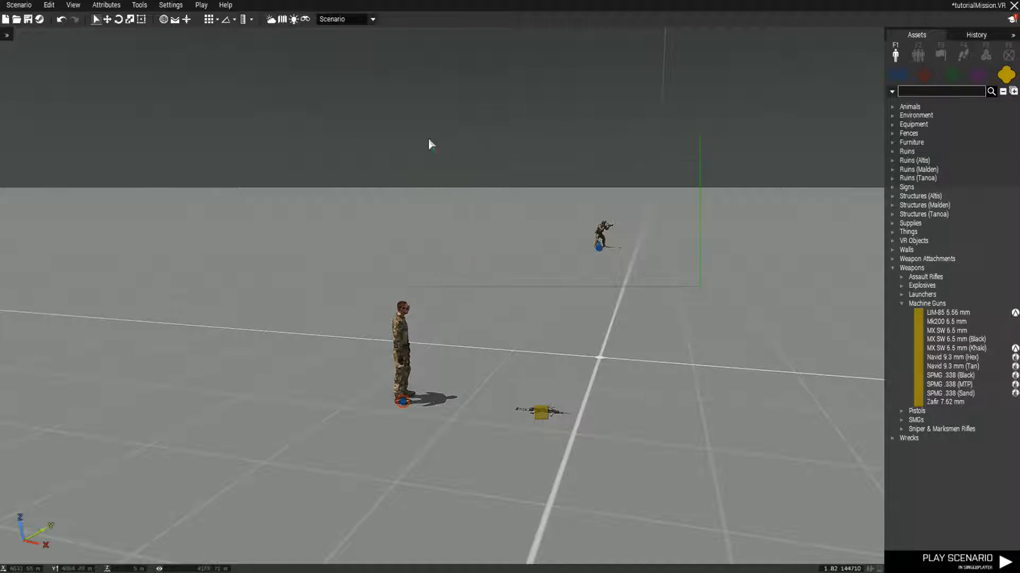
right_click(600, 230)
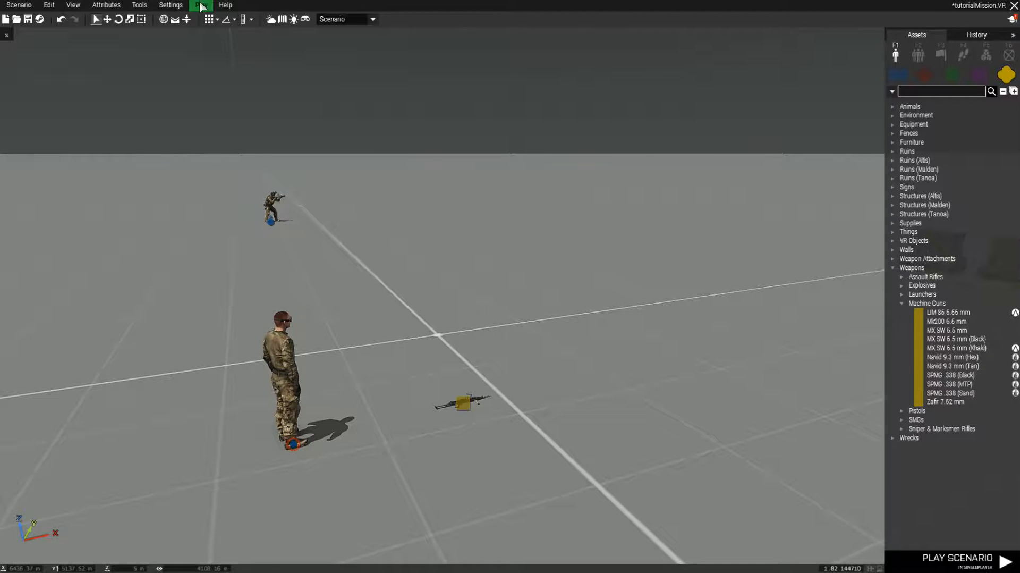
left_click(201, 5)
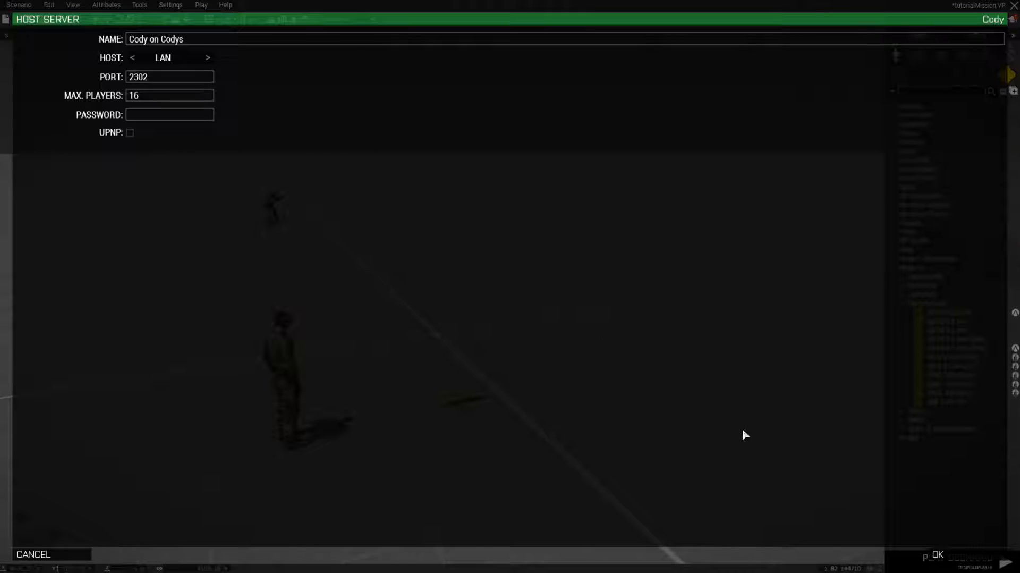
left_click(936, 554)
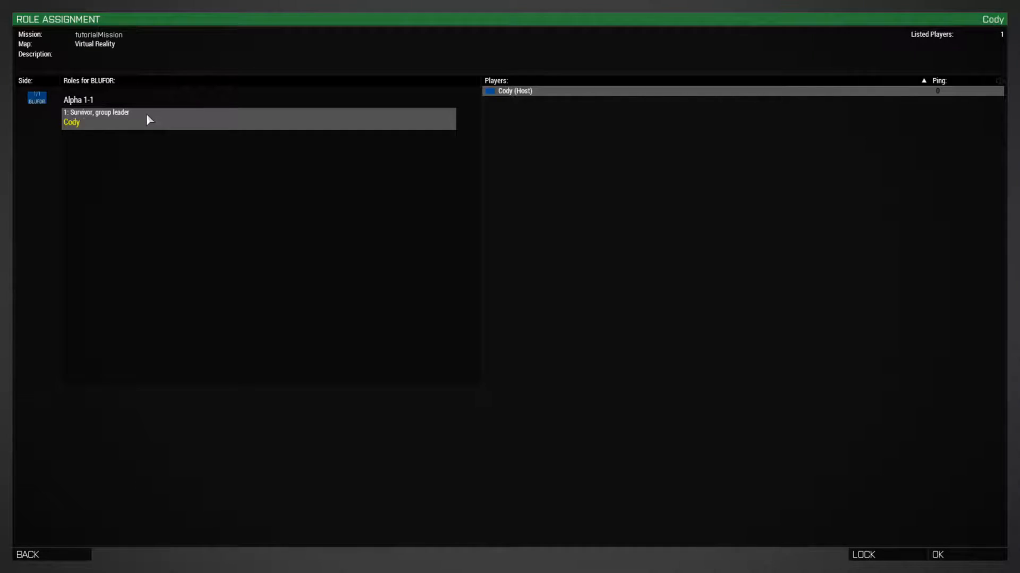
mouse_move(638, 313)
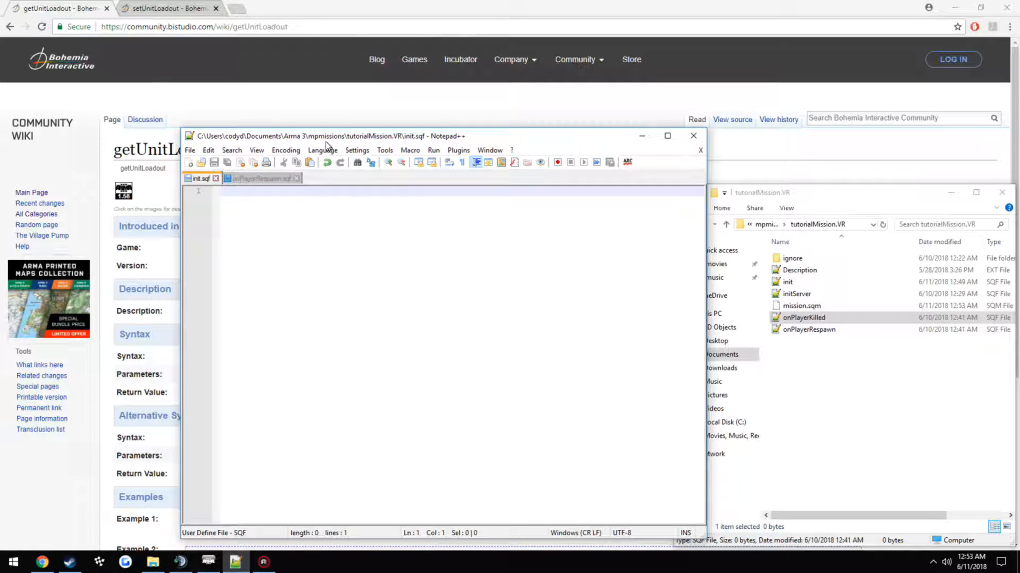
- Begin the Gear = getUnitLoadout line in init.sqf and consult the setUnitLoadout documentation
double_click(803, 317)
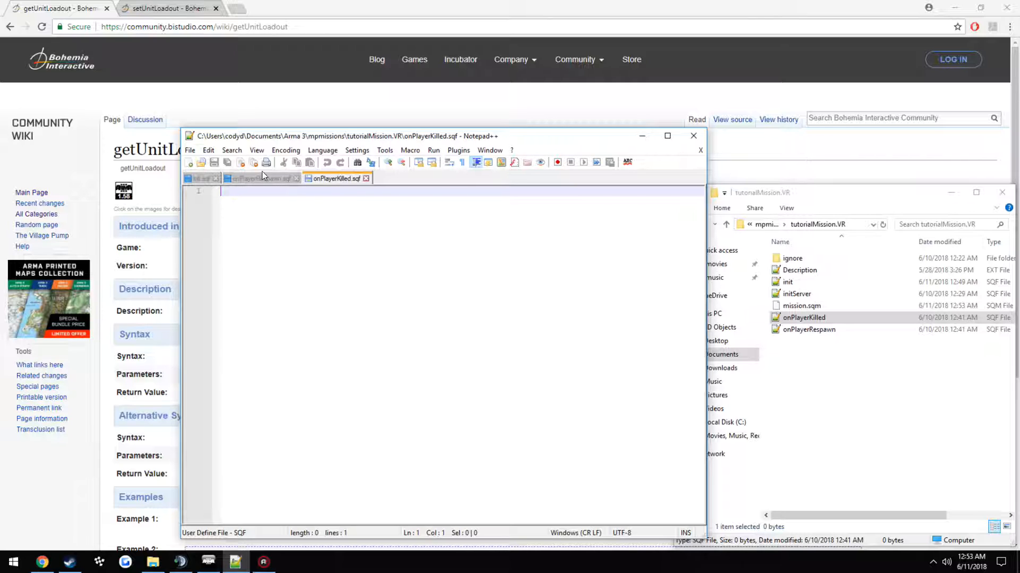
left_click(260, 177)
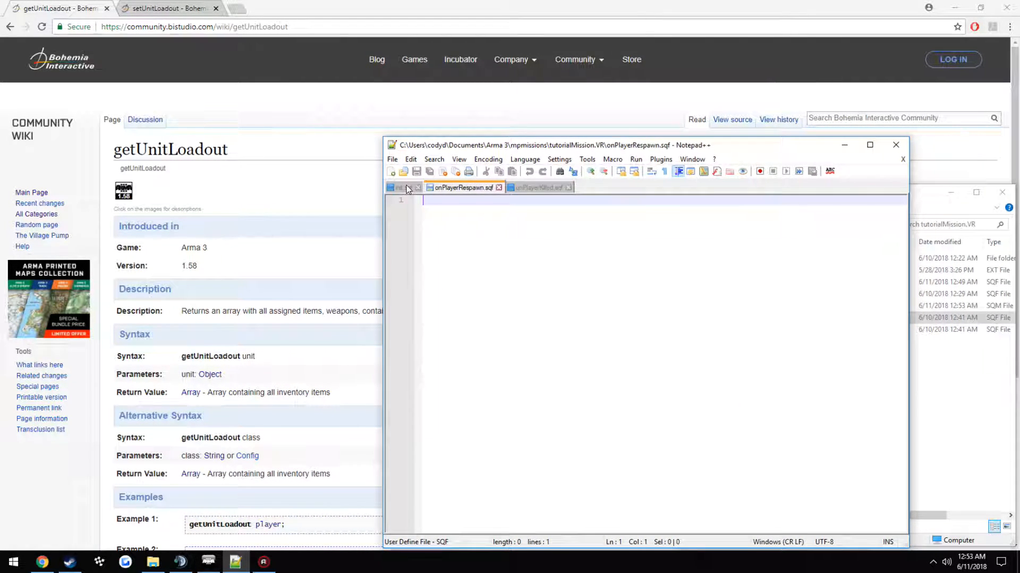
left_click(402, 187)
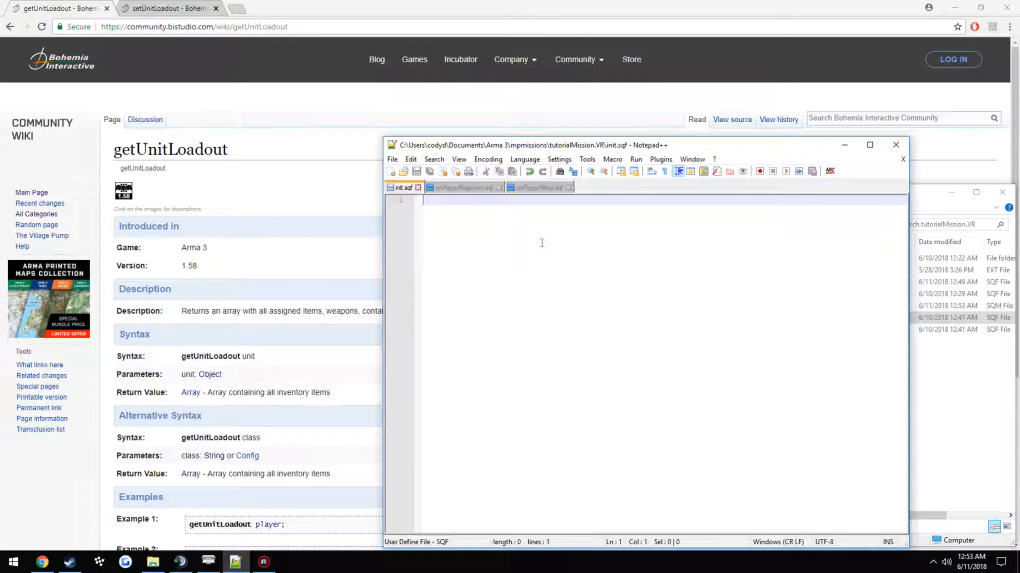
type("Gear")
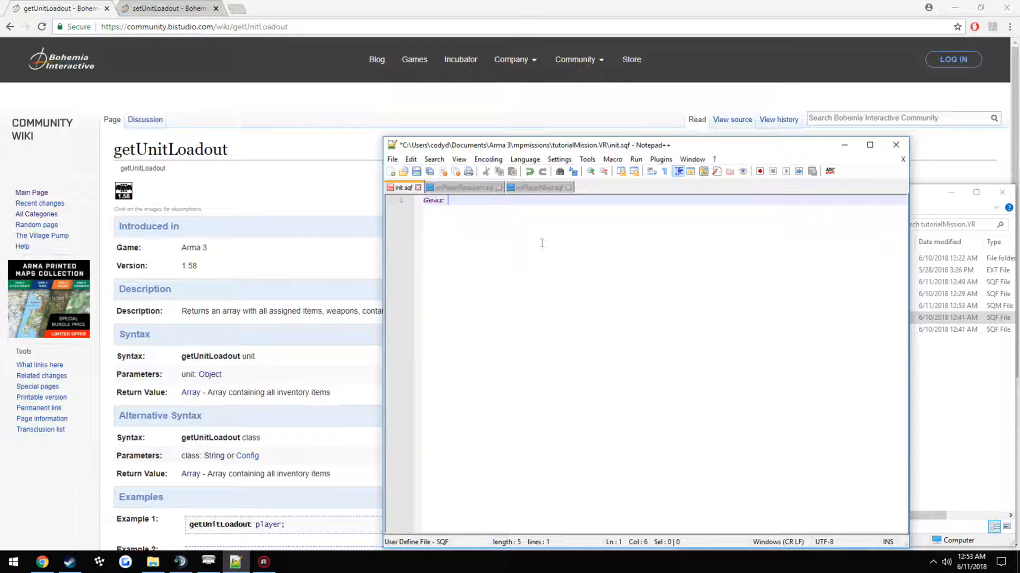
type("= getUnitLoadout player;")
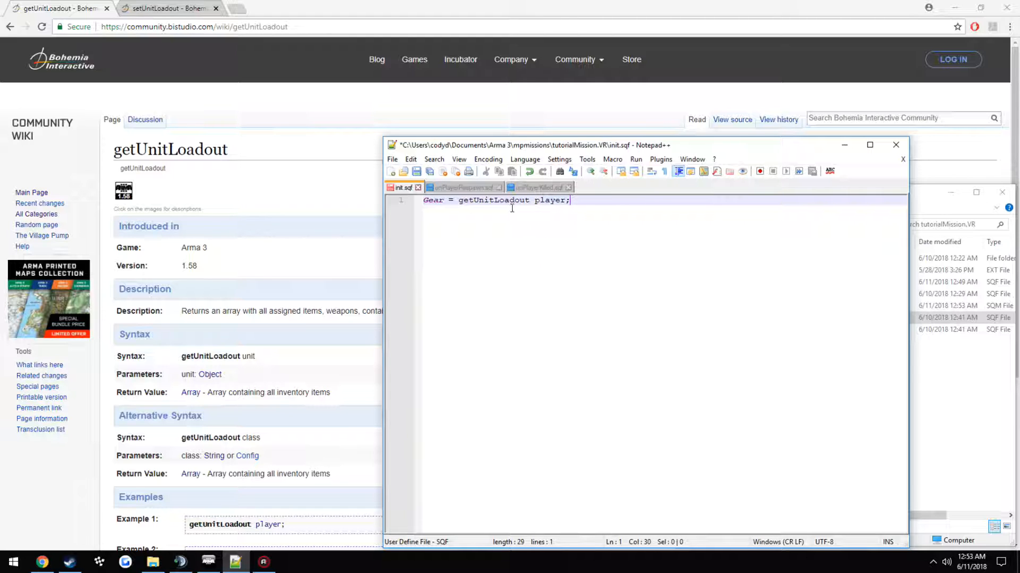
left_click(166, 7)
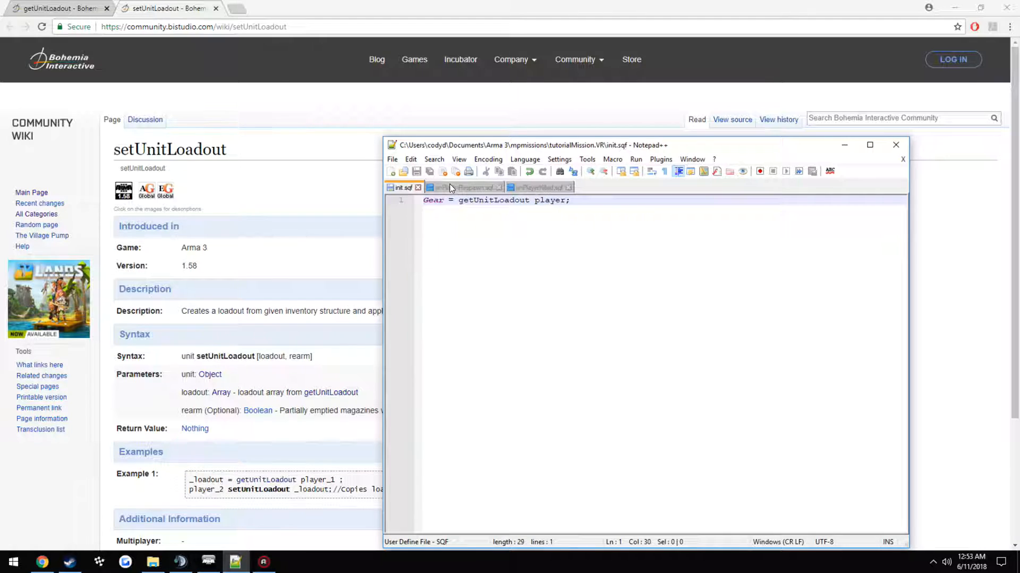
- Write 'player setUnitLoadout Gear;' in onPlayerRespawn.sqf
left_click(464, 187)
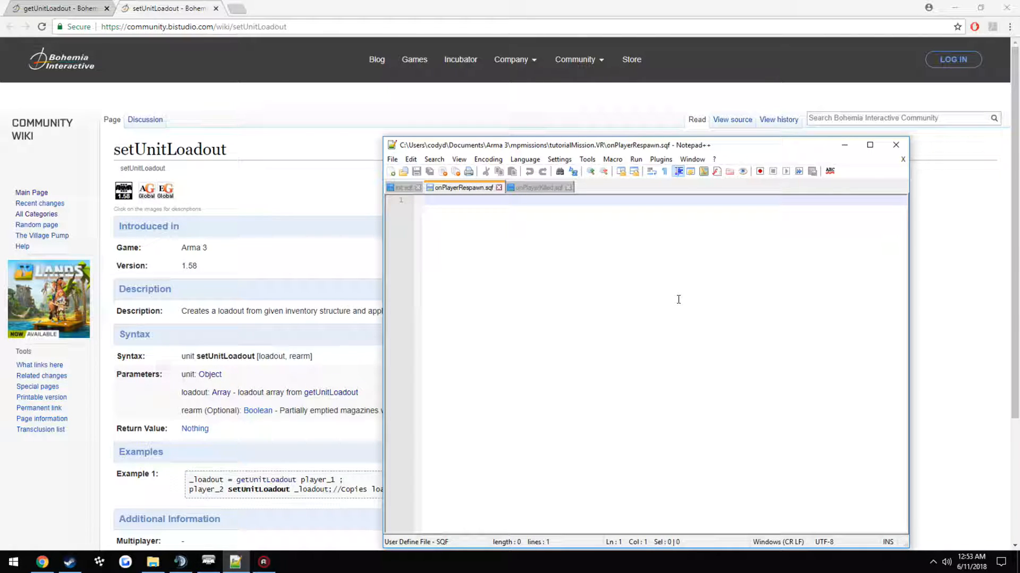
type("player setUnit")
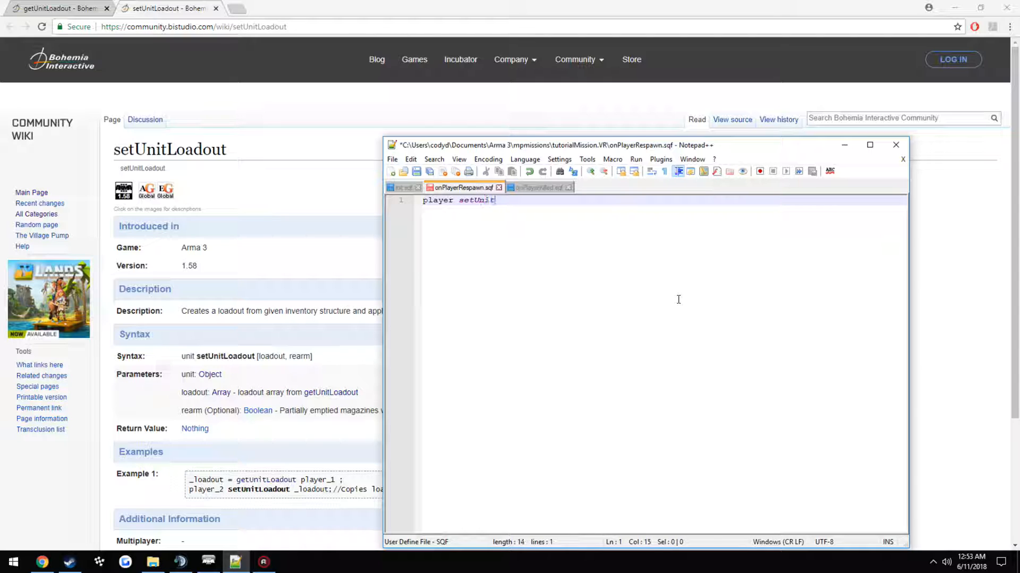
type("Loadout Gea")
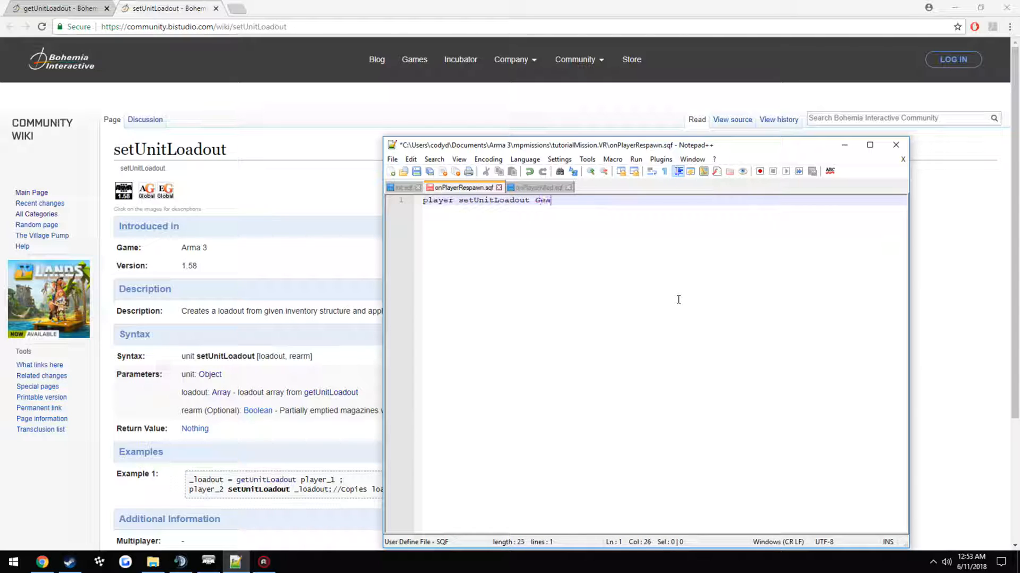
type("r;")
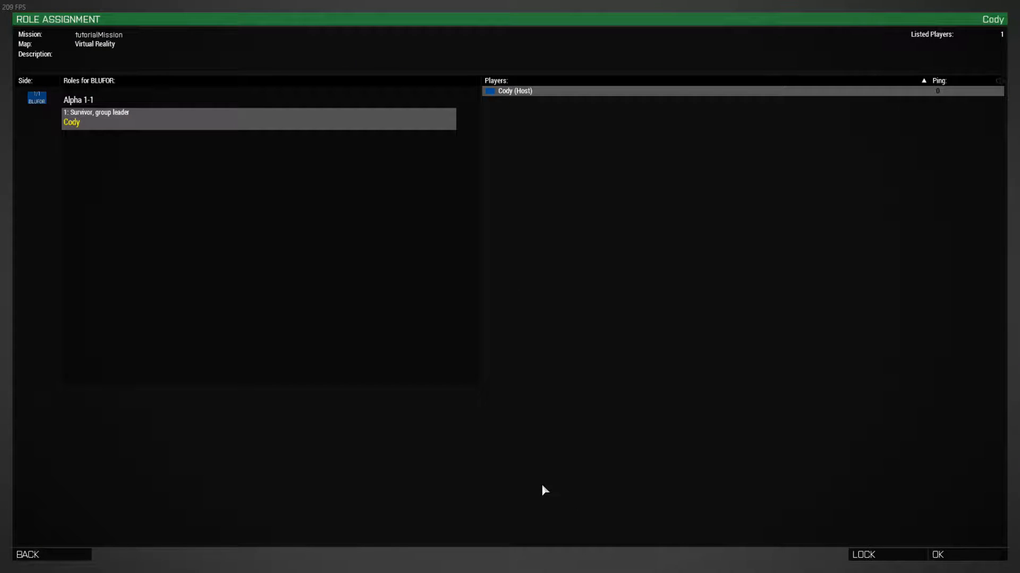
- Start the mission from role assignment and respawn the player to check the loadout
left_click(937, 553)
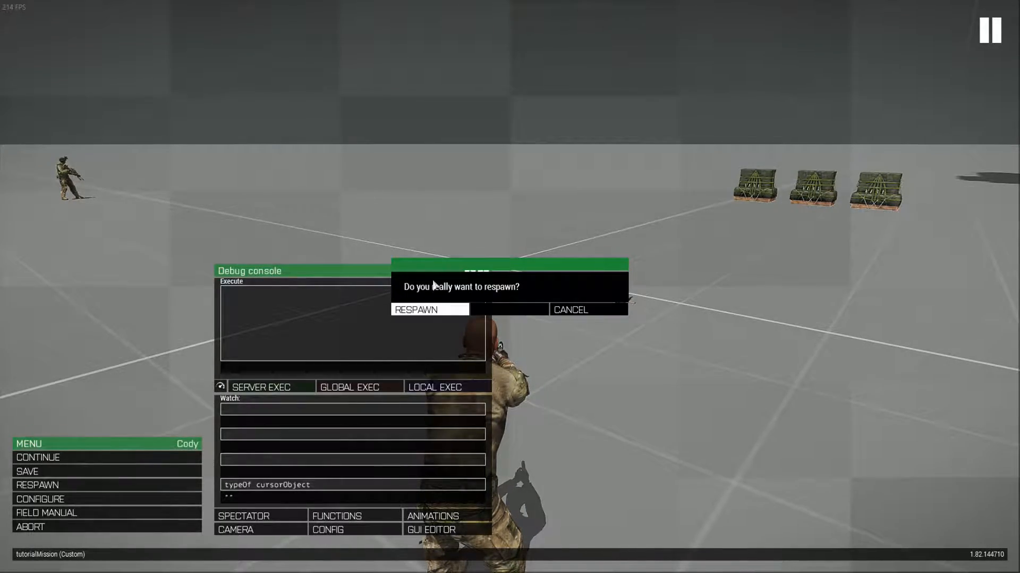
left_click(416, 309)
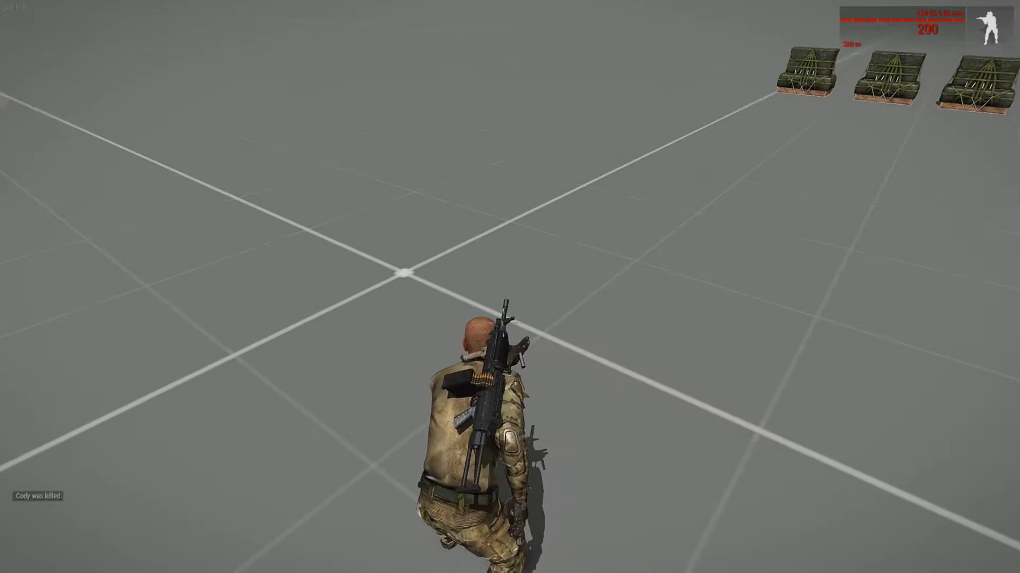
key("Escape")
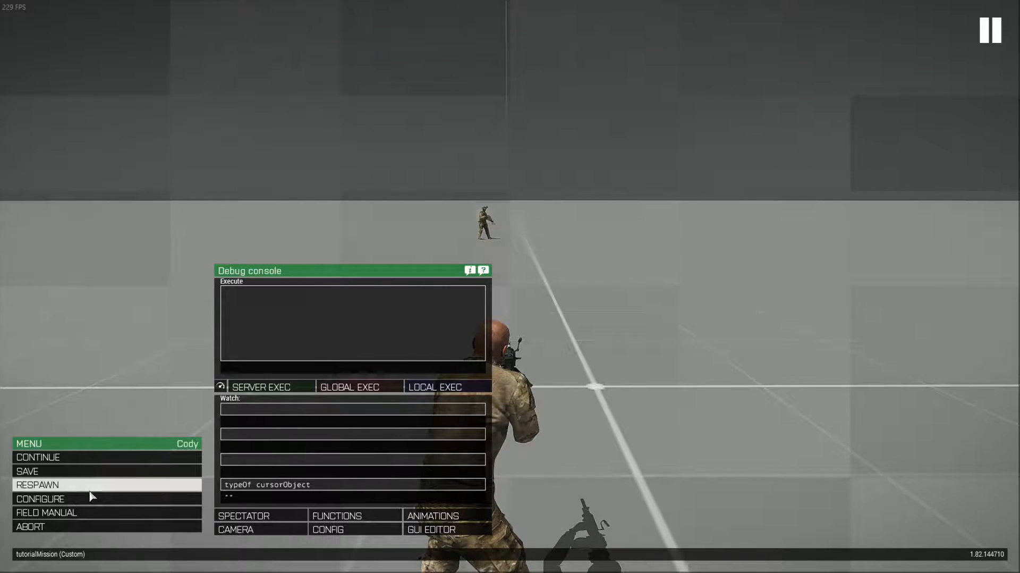
- Respawn once more, then abort the mission back out of role assignment
left_click(37, 484)
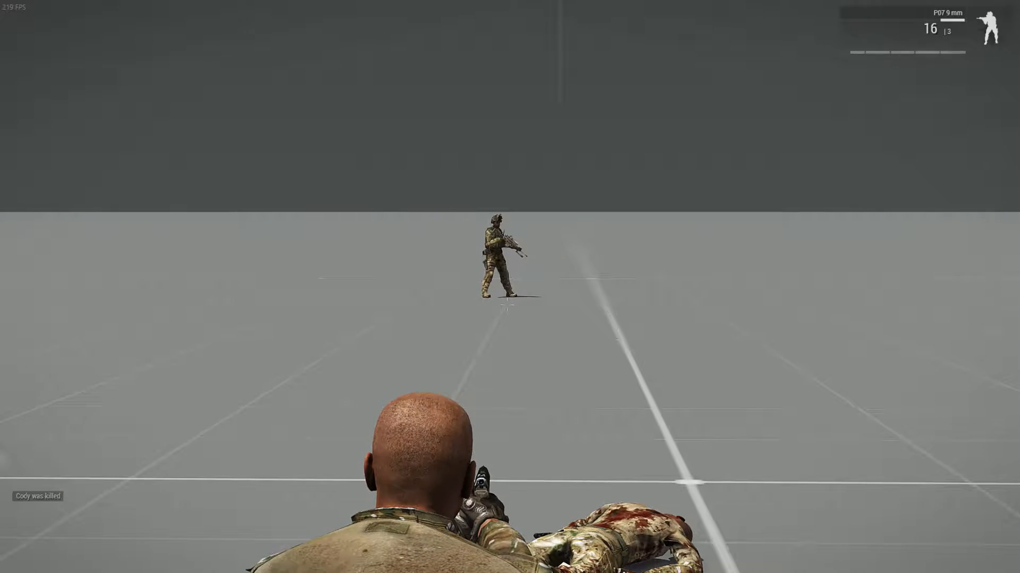
key("Escape")
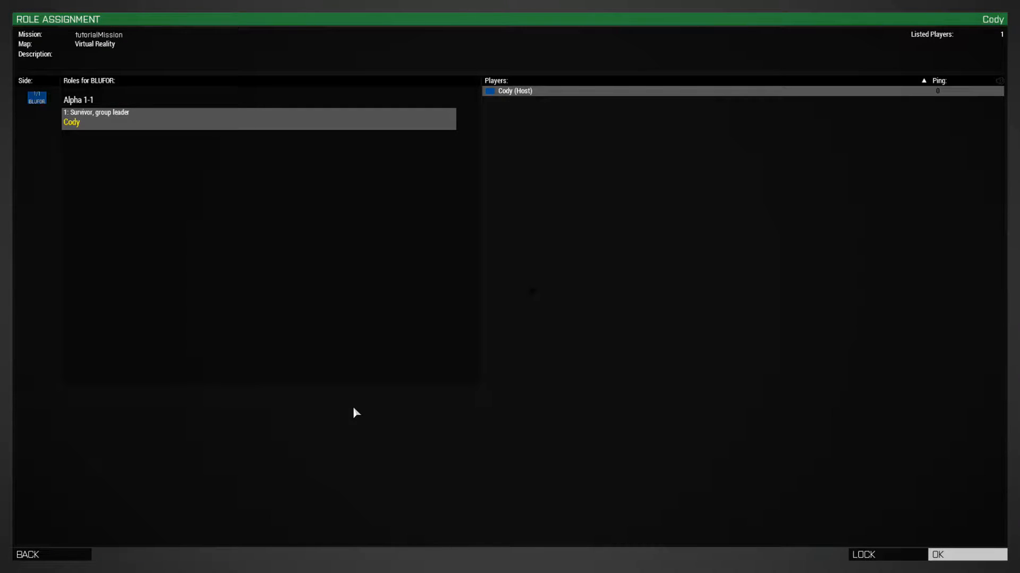
left_click(966, 553)
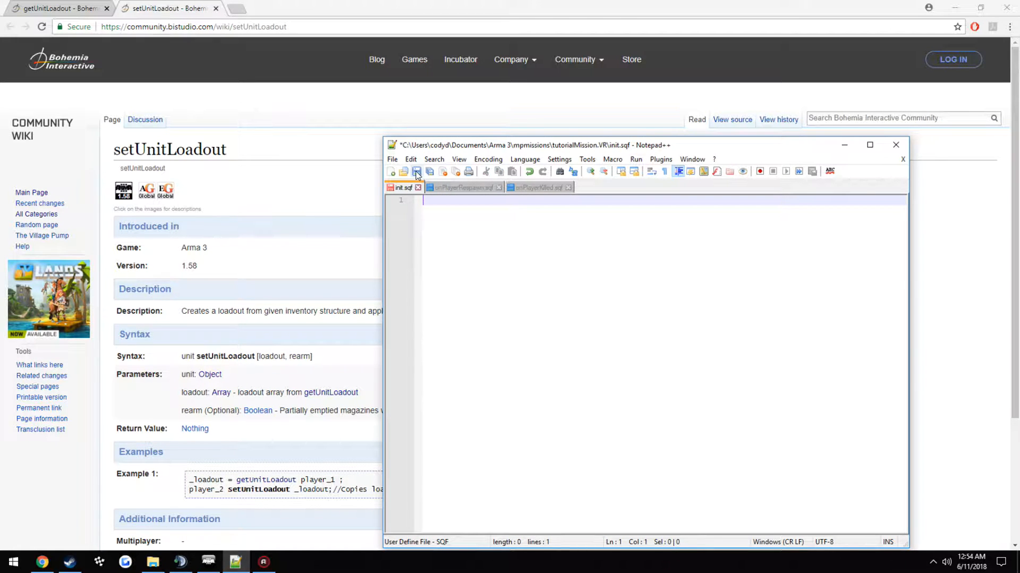
- Write 'Gear = getUnitLoadout thisGuy;' in init.sqf after checking the respawn script
left_click(463, 187)
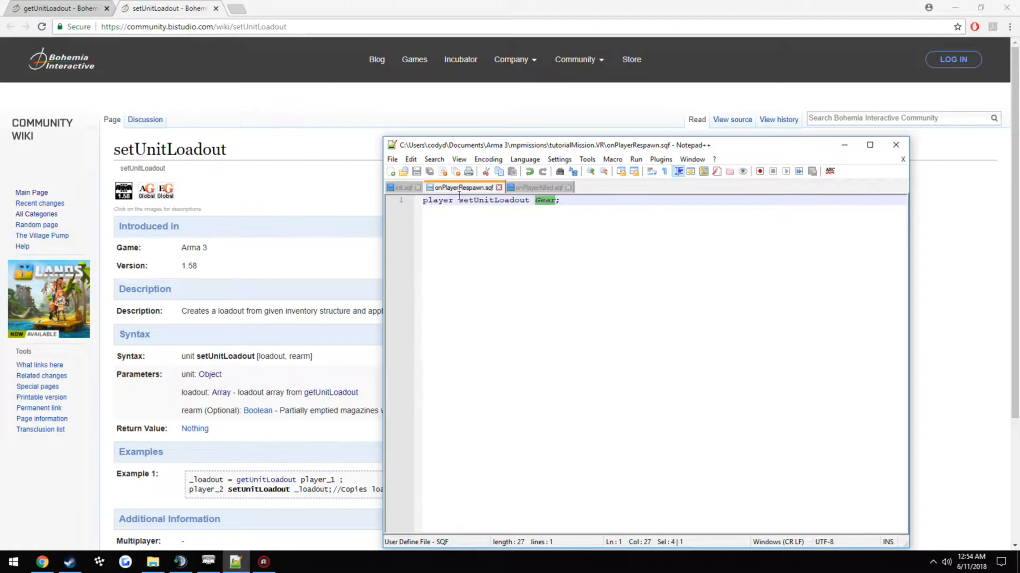
left_click(424, 200)
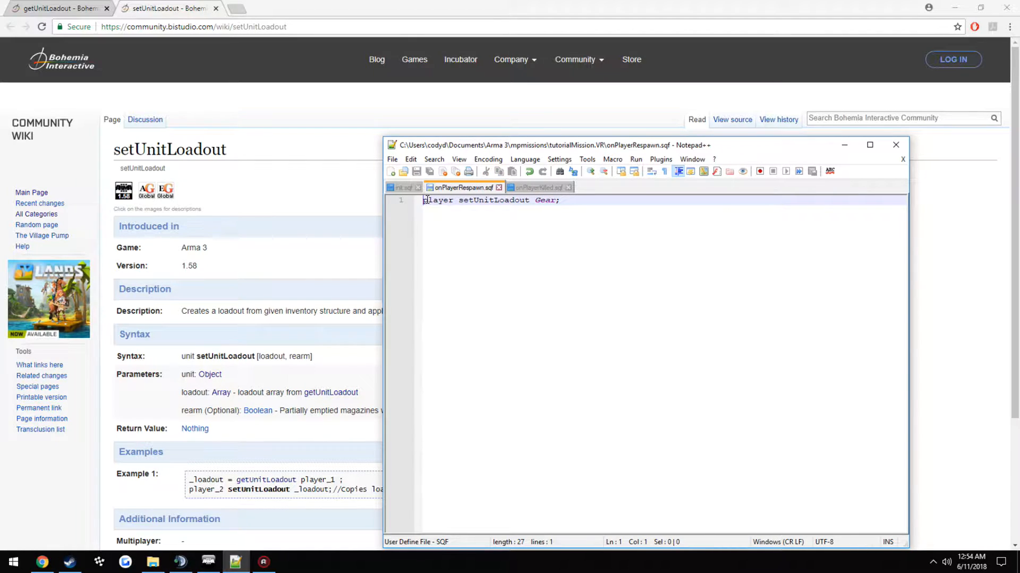
left_click(401, 187)
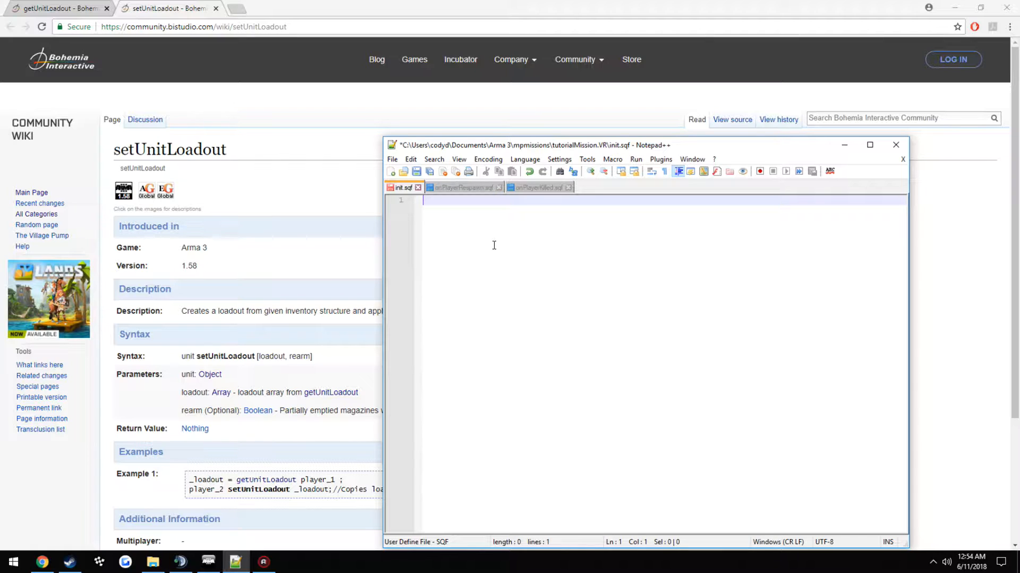
type("Gear =")
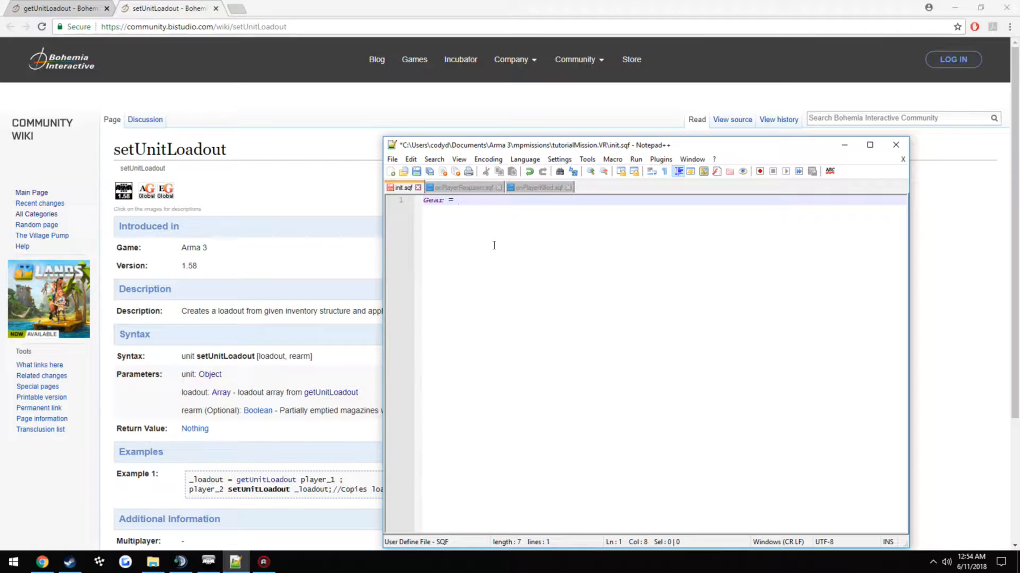
type("getUnitLoadout")
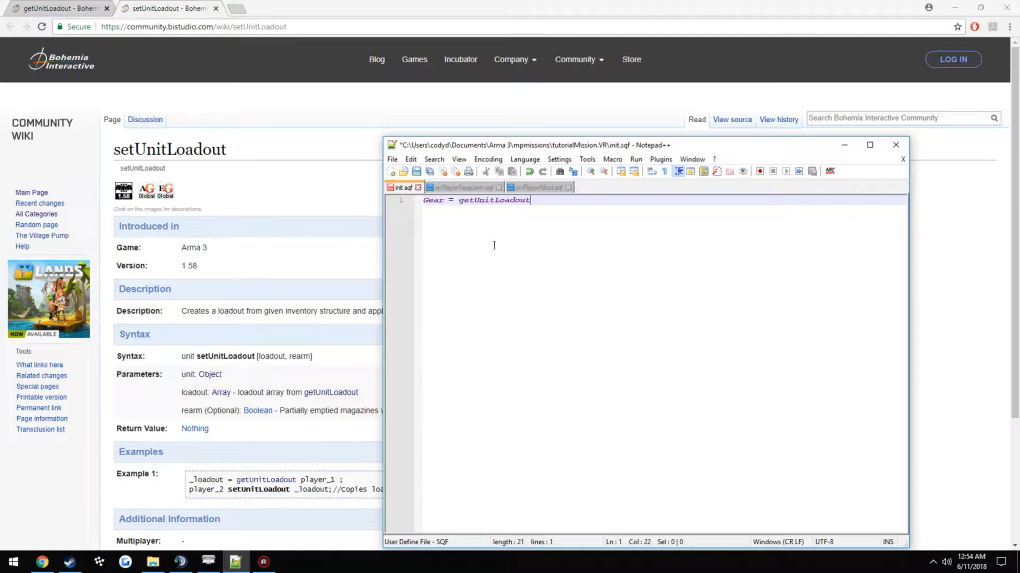
type("thisGuy;")
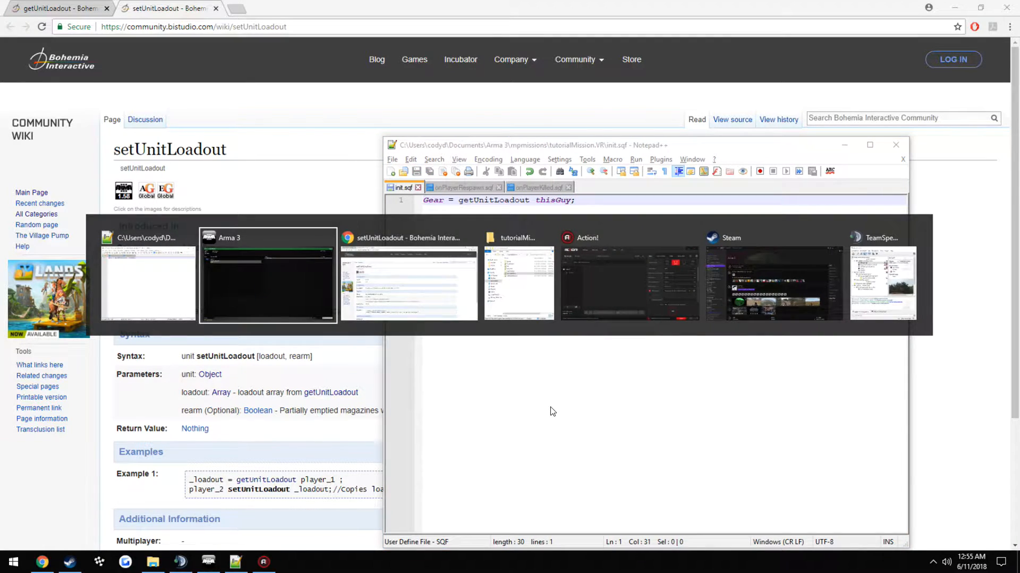
left_click(267, 273)
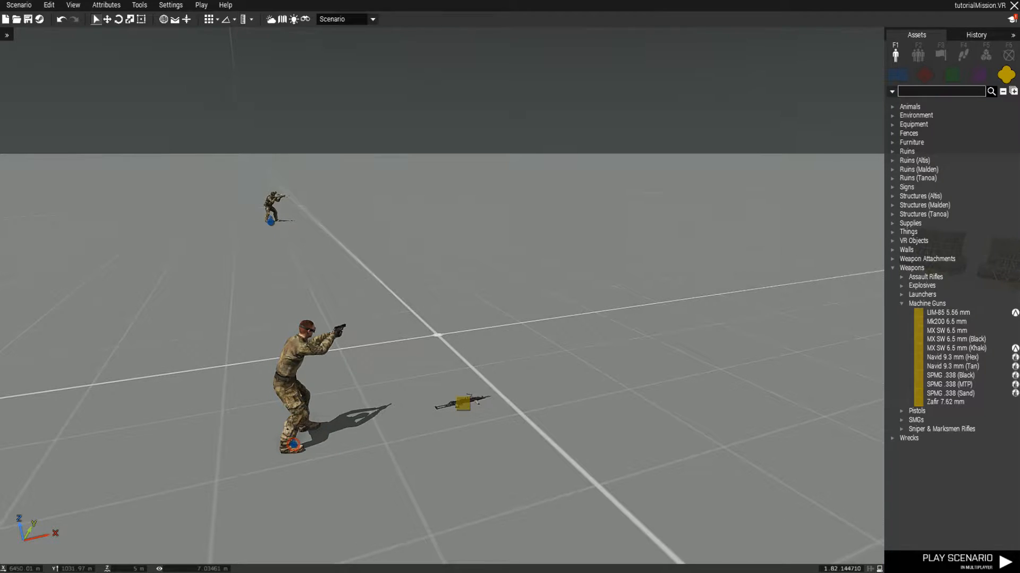
left_click(943, 558)
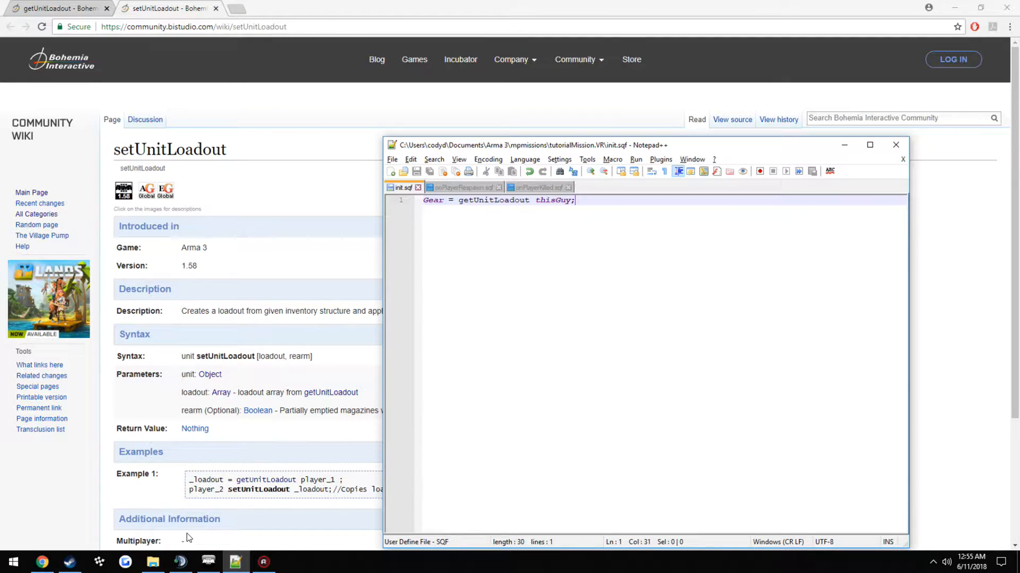
- Open the empty Description.ext and close it again without changes
left_click(152, 560)
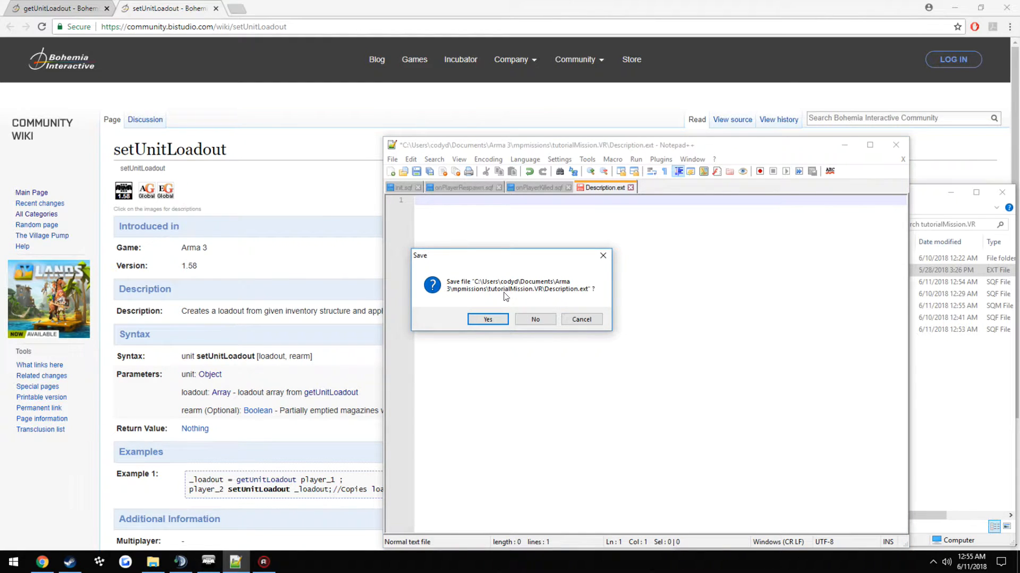
left_click(488, 319)
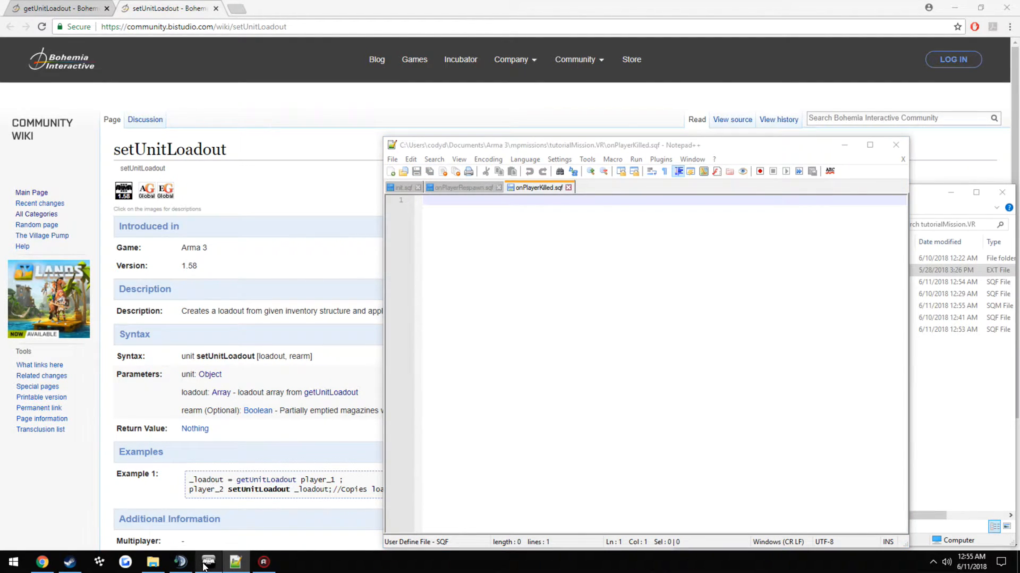